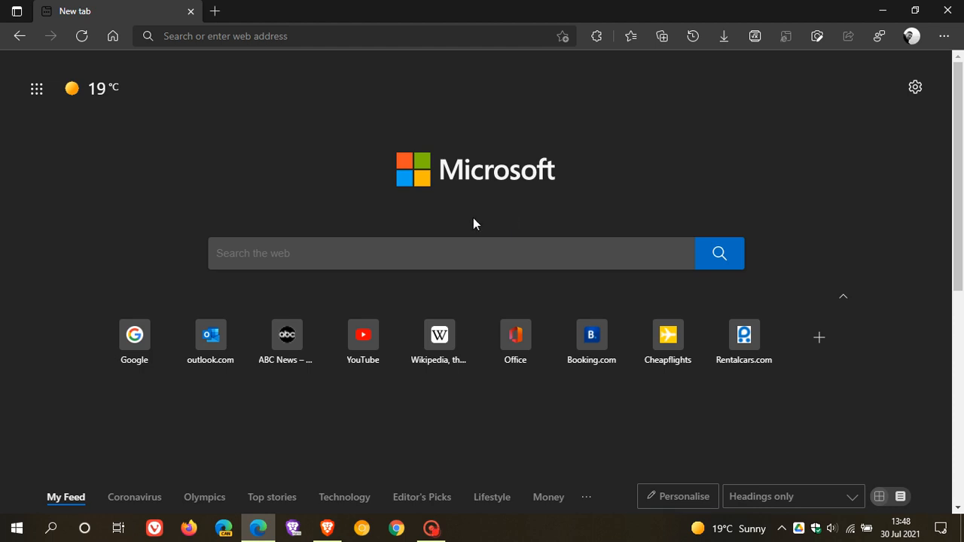
{"action": "mouse_move", "coordinate": [590, 334]}
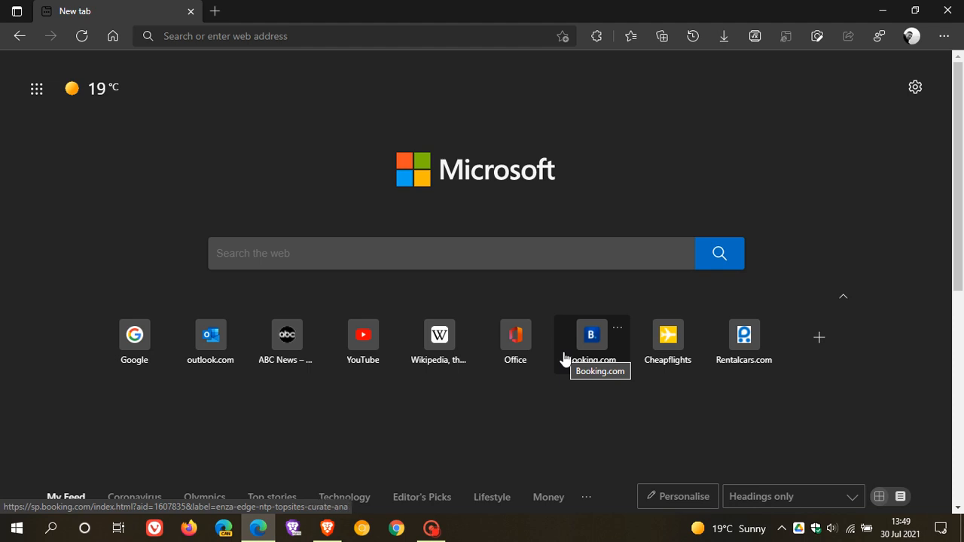
{"action": "mouse_move", "coordinate": [667, 337]}
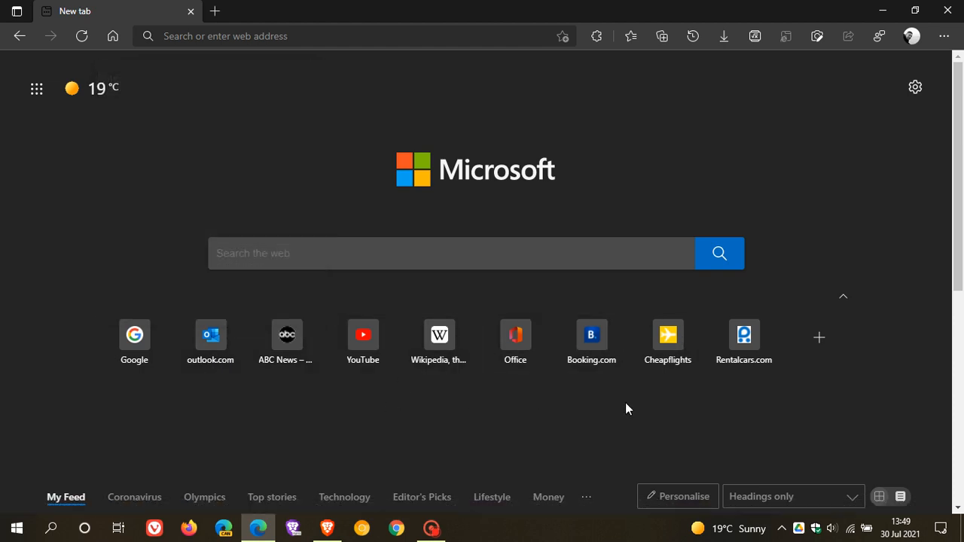
{"action": "mouse_move", "coordinate": [608, 422]}
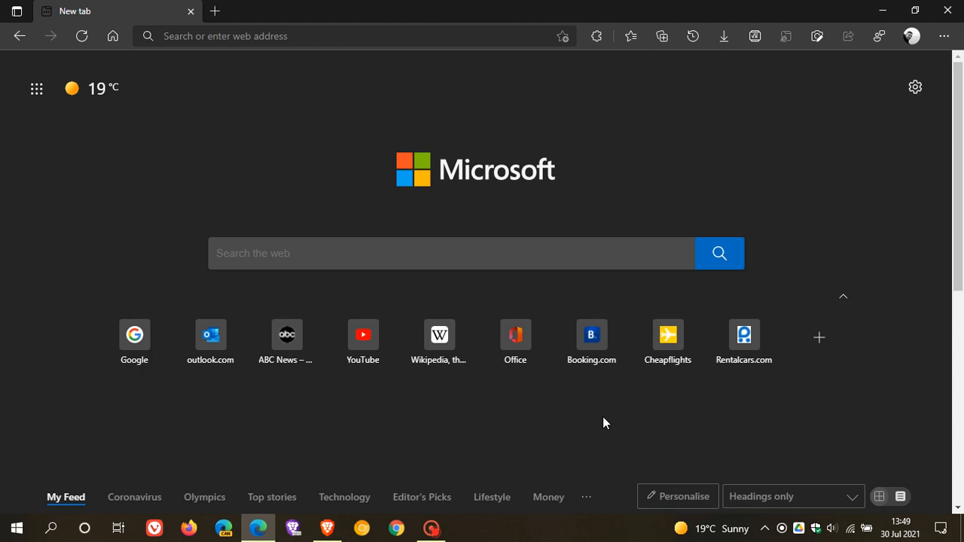
{"action": "mouse_move", "coordinate": [608, 420]}
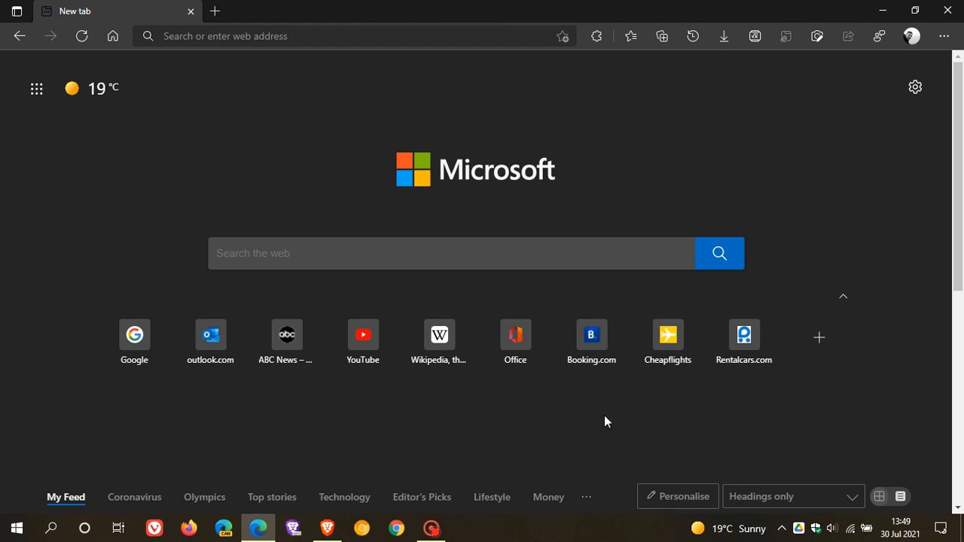
{"action": "mouse_move", "coordinate": [655, 419]}
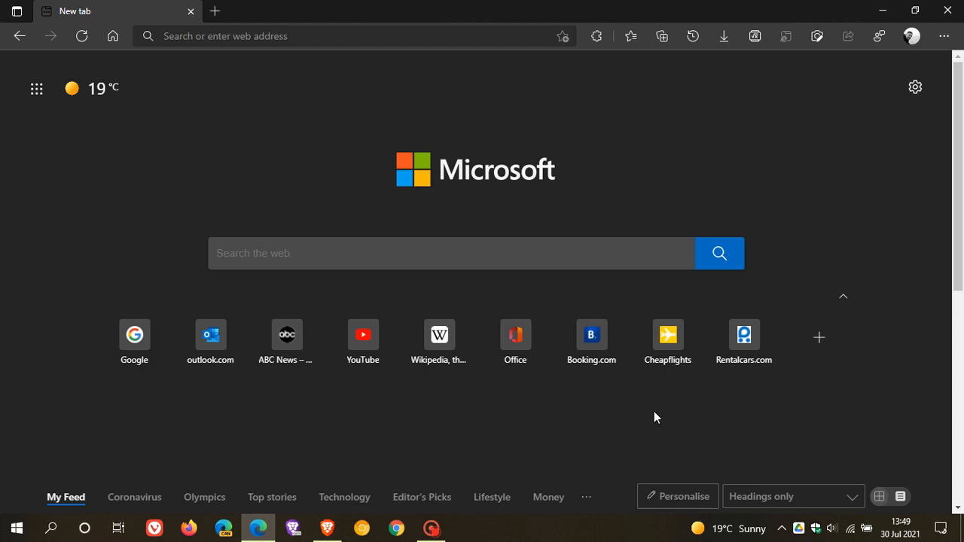
{"action": "mouse_move", "coordinate": [580, 416]}
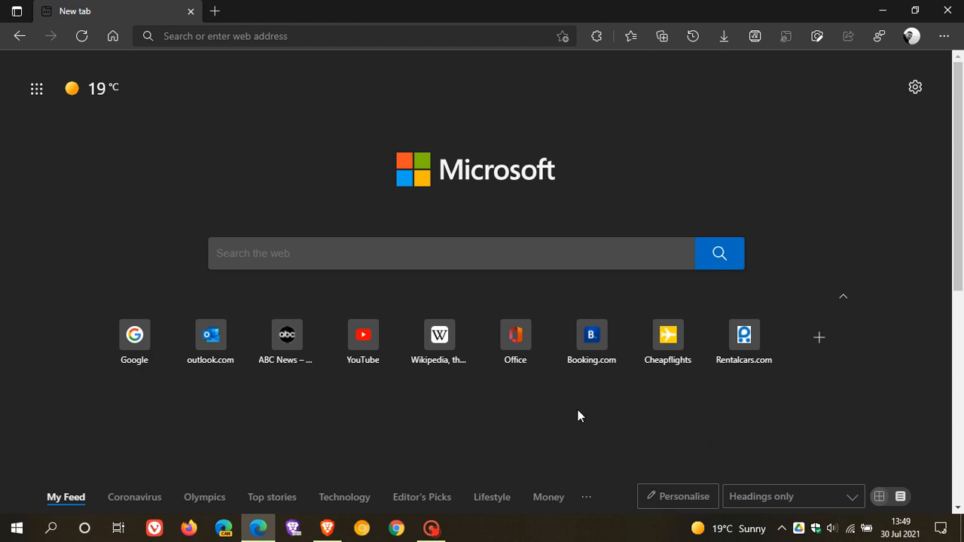
{"action": "mouse_move", "coordinate": [440, 416]}
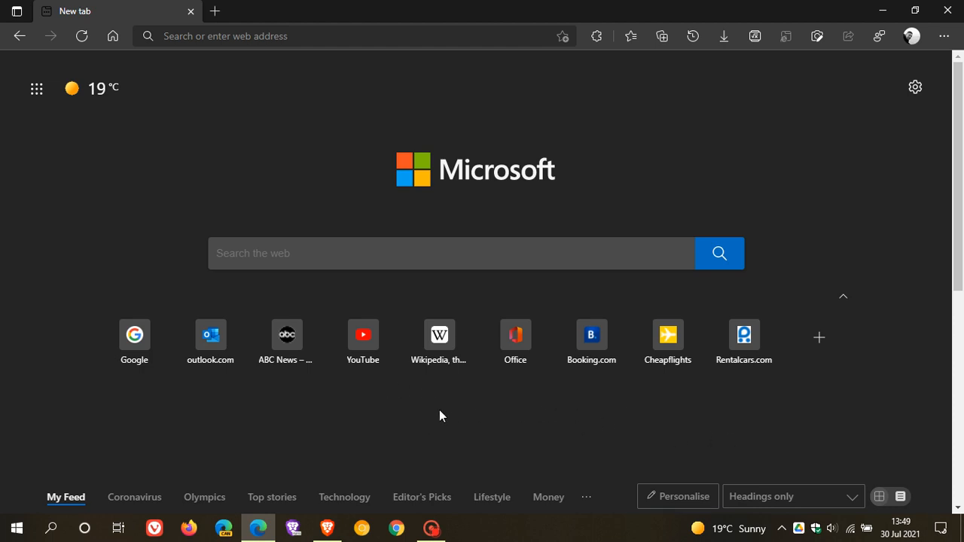
{"action": "mouse_move", "coordinate": [623, 426]}
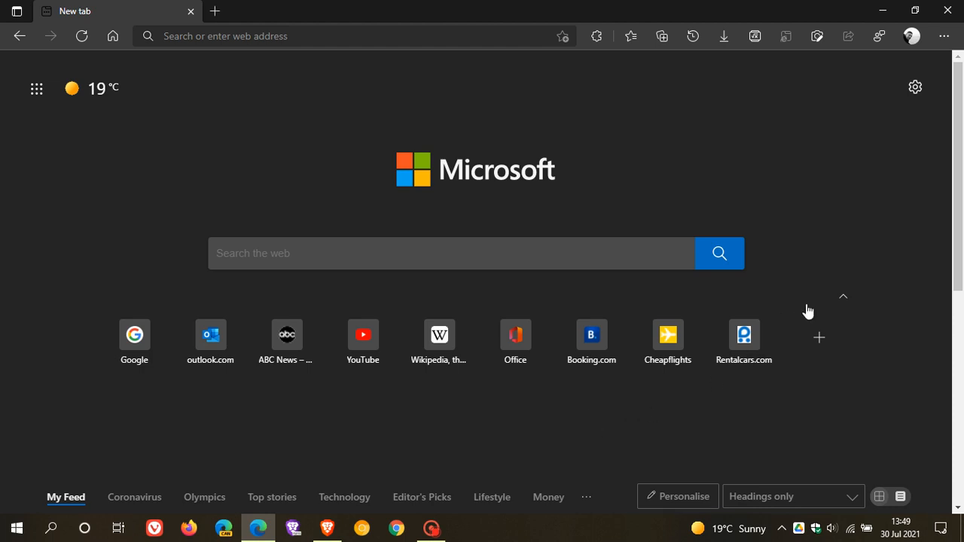
Set the new tab page layout to Custom with quick links shown in 2 rows
{"action": "left_click", "coordinate": [914, 87]}
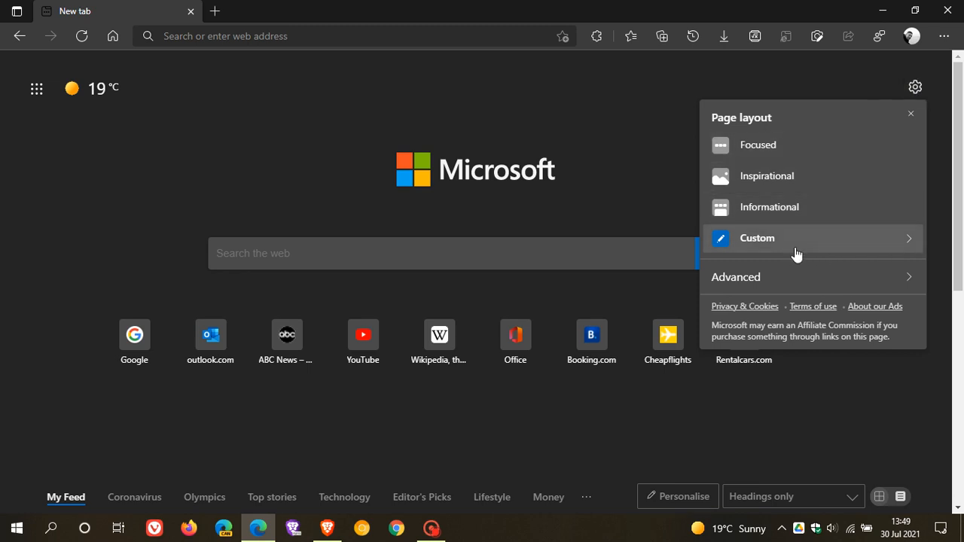
{"action": "mouse_move", "coordinate": [753, 241]}
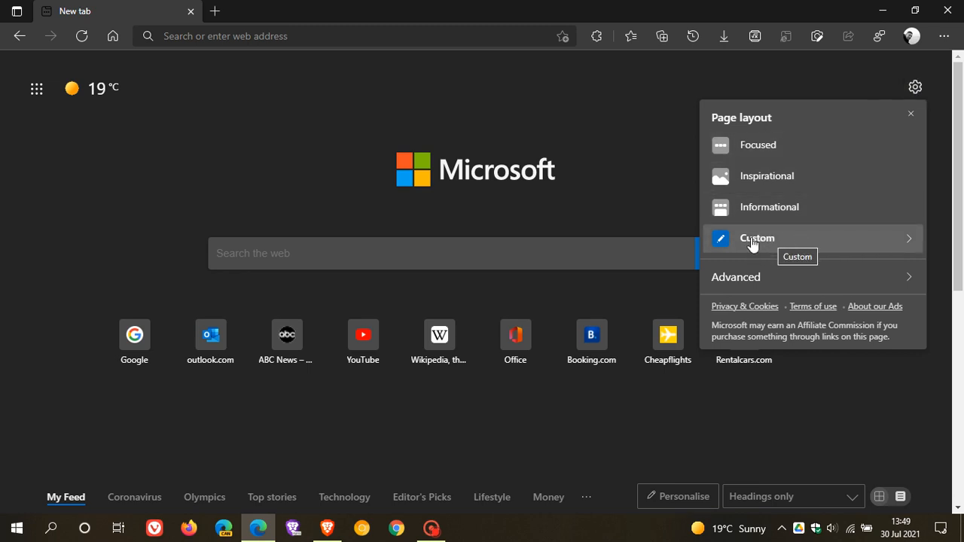
{"action": "left_click", "coordinate": [756, 238]}
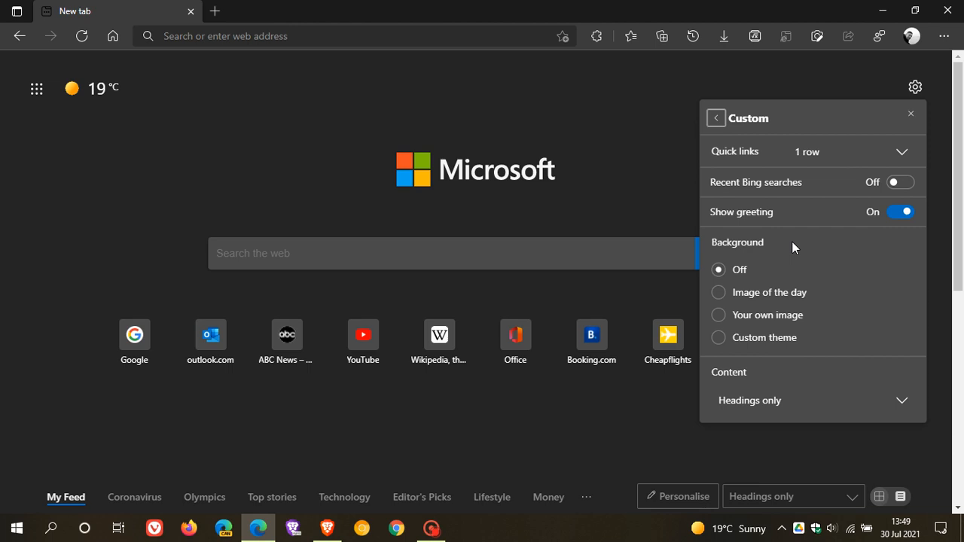
{"action": "mouse_move", "coordinate": [790, 154]}
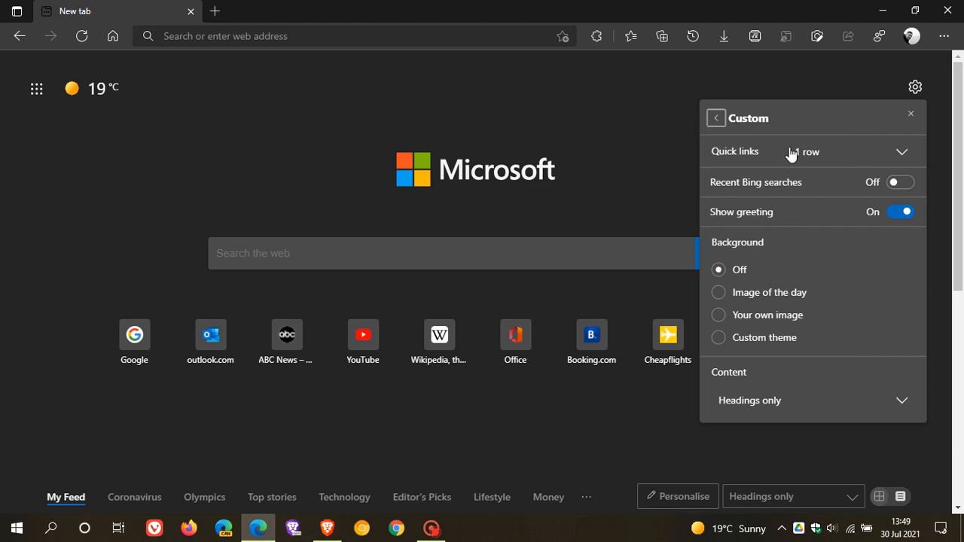
{"action": "left_click", "coordinate": [900, 150]}
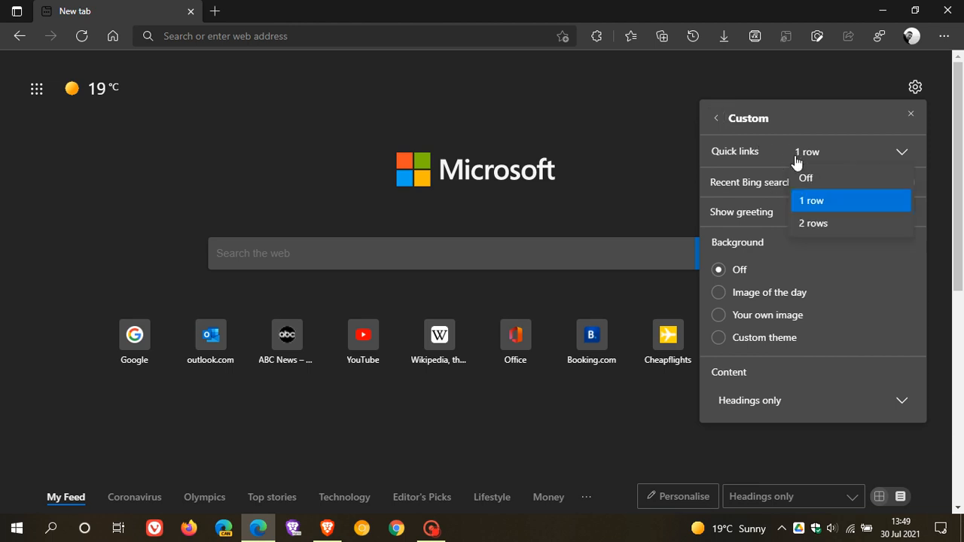
{"action": "left_click", "coordinate": [813, 223]}
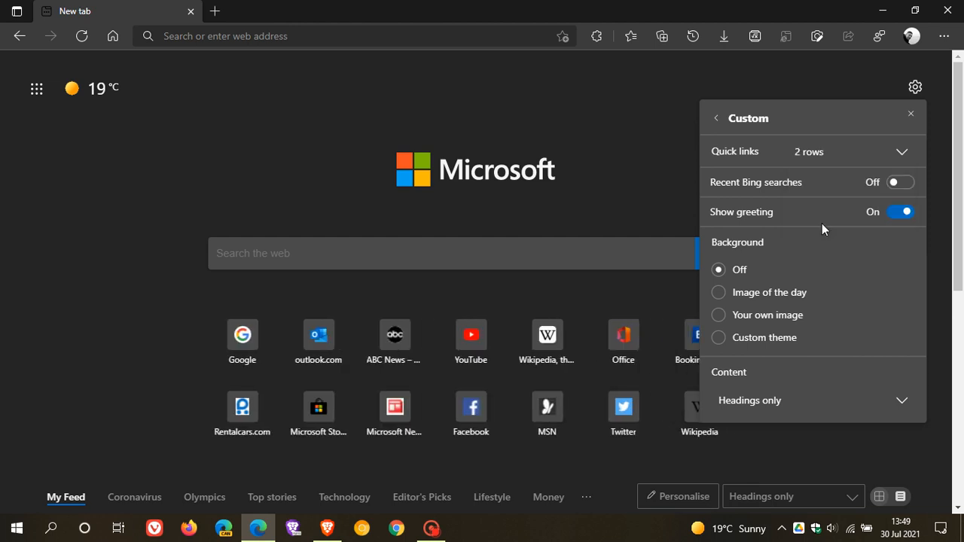
{"action": "left_click", "coordinate": [909, 114]}
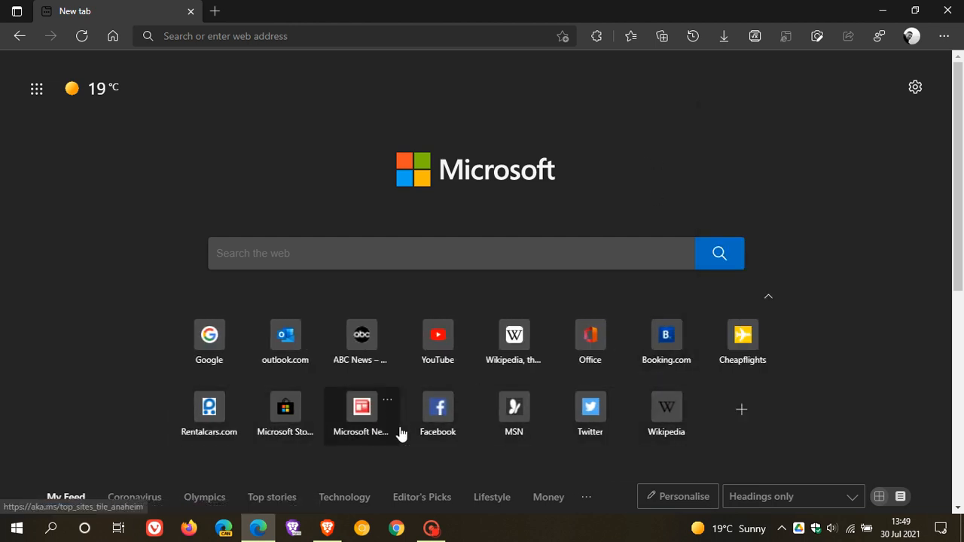
{"action": "mouse_move", "coordinate": [513, 414]}
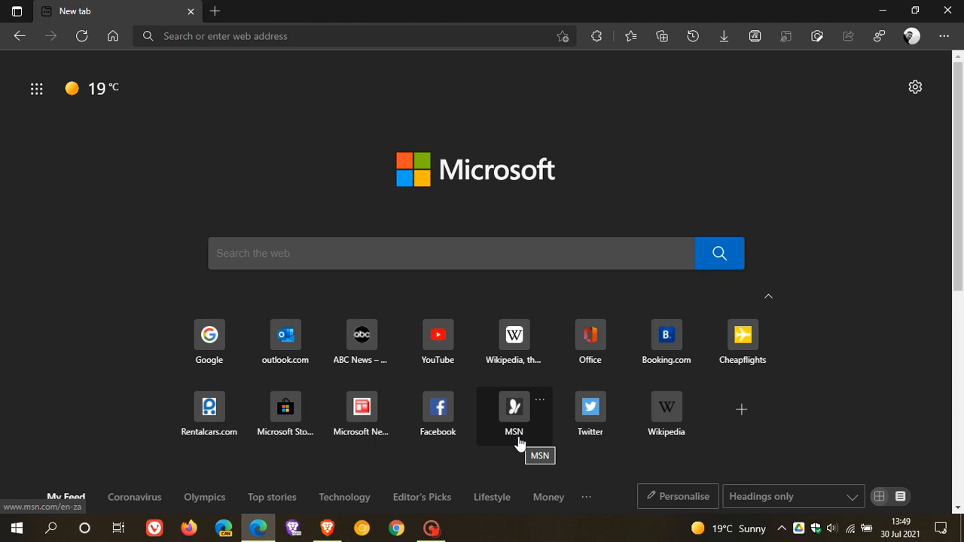
{"action": "mouse_move", "coordinate": [545, 381]}
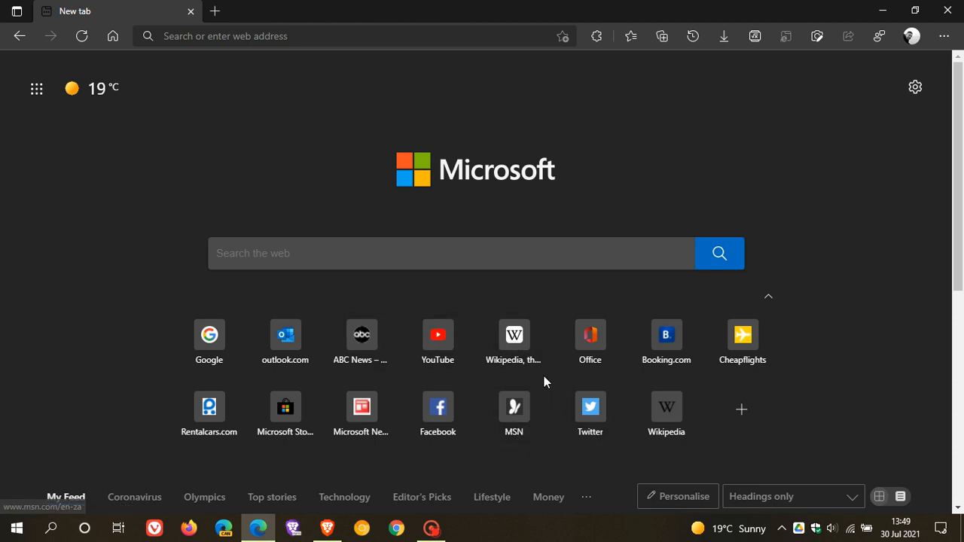
{"action": "mouse_move", "coordinate": [512, 358]}
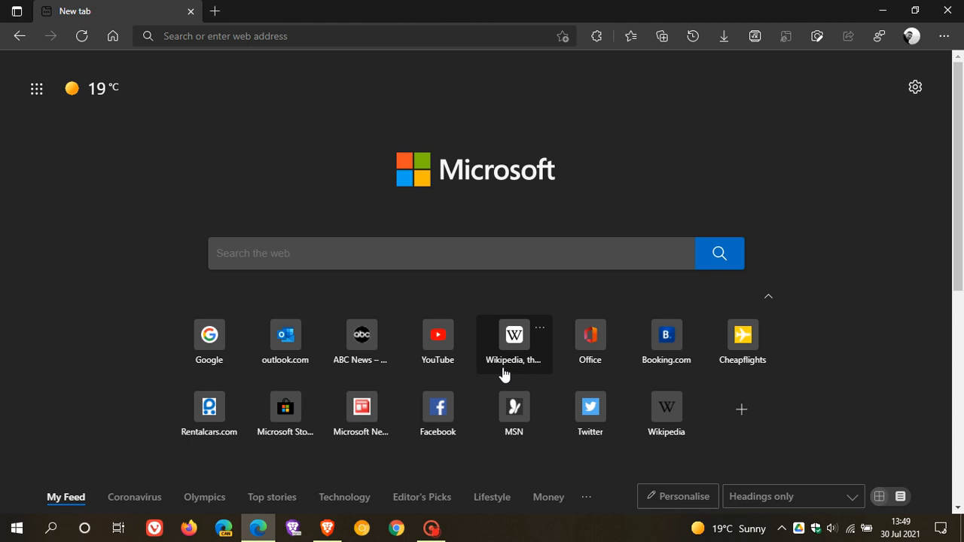
{"action": "mouse_move", "coordinate": [527, 376]}
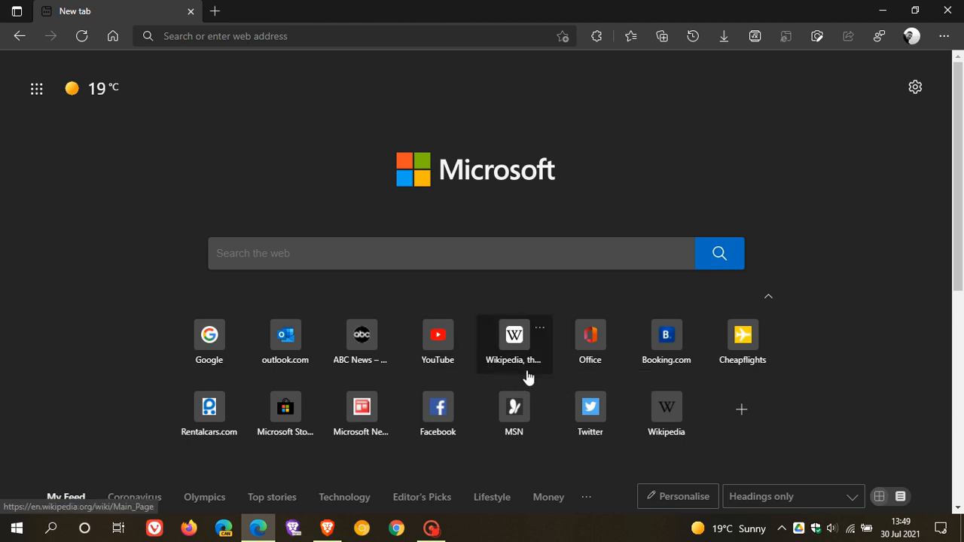
{"action": "mouse_move", "coordinate": [436, 409]}
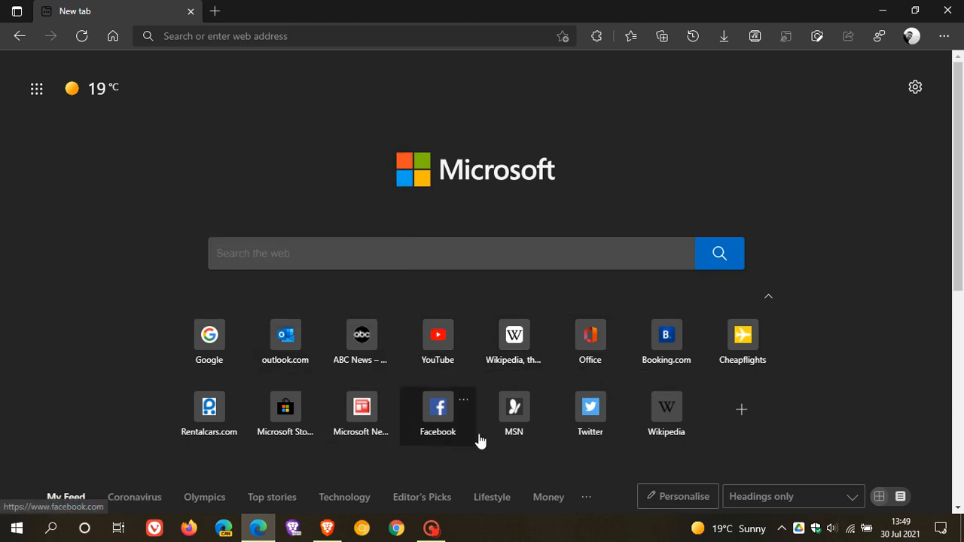
{"action": "mouse_move", "coordinate": [590, 407]}
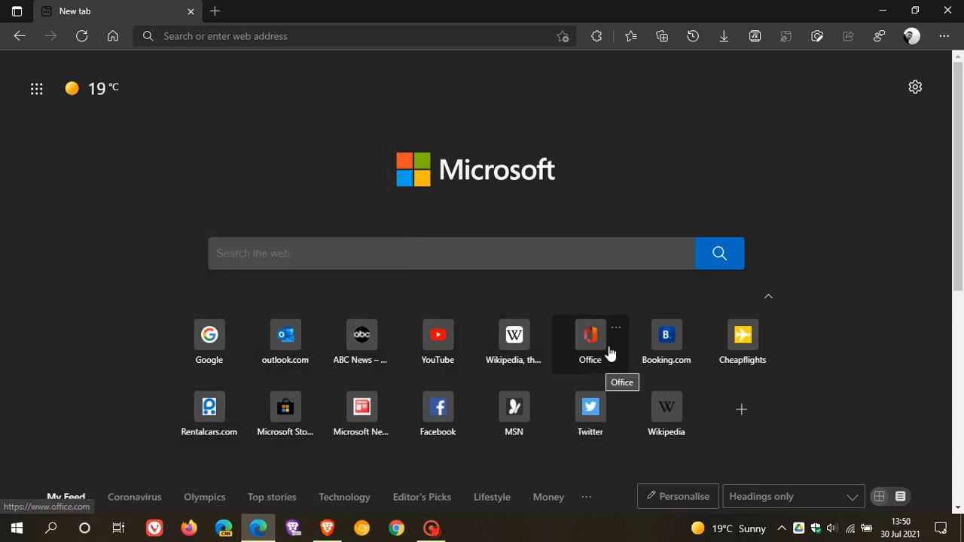
{"action": "mouse_move", "coordinate": [548, 367]}
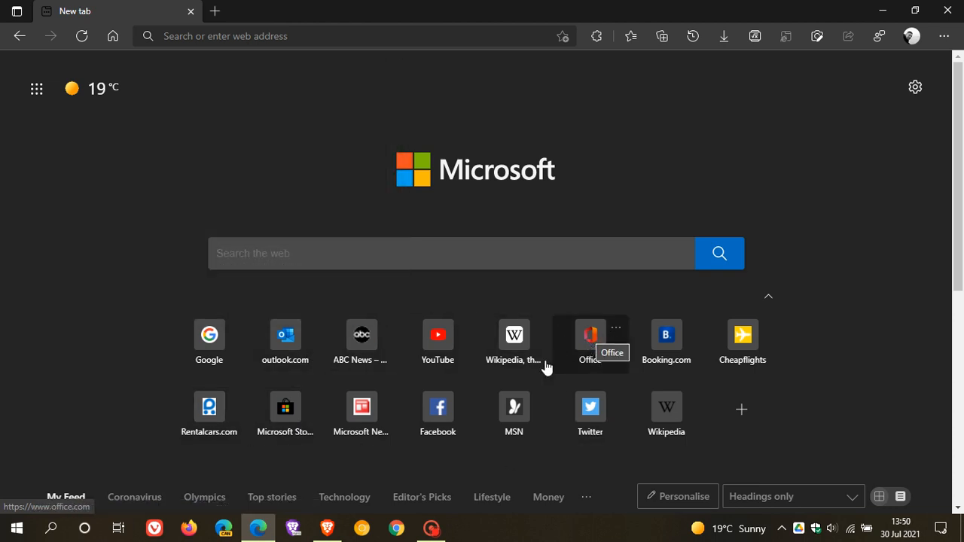
{"action": "mouse_move", "coordinate": [771, 158]}
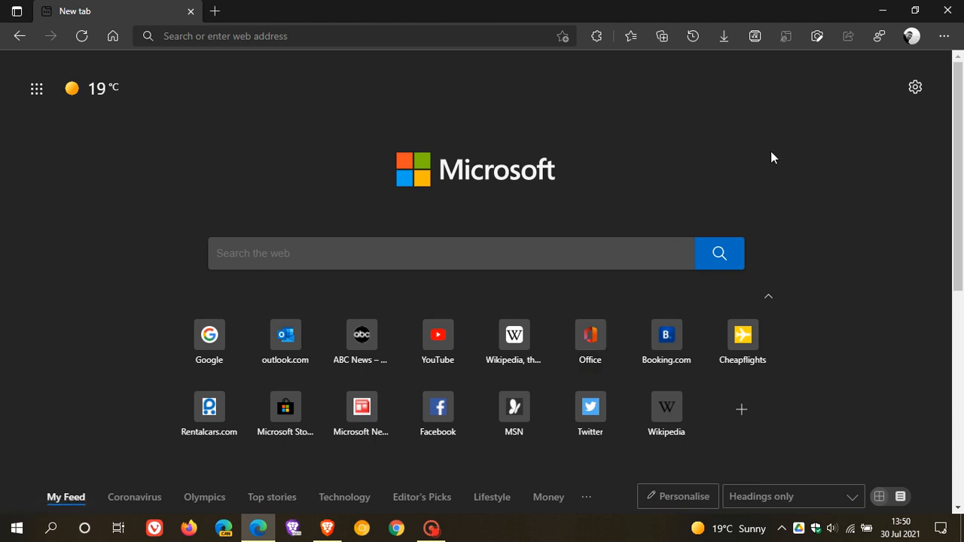
{"action": "mouse_move", "coordinate": [913, 112]}
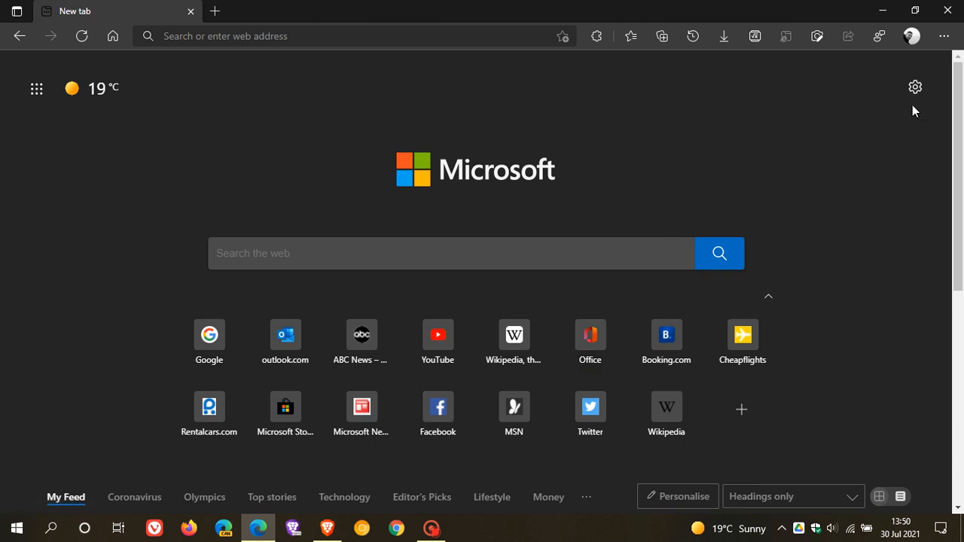
{"action": "left_click", "coordinate": [942, 36]}
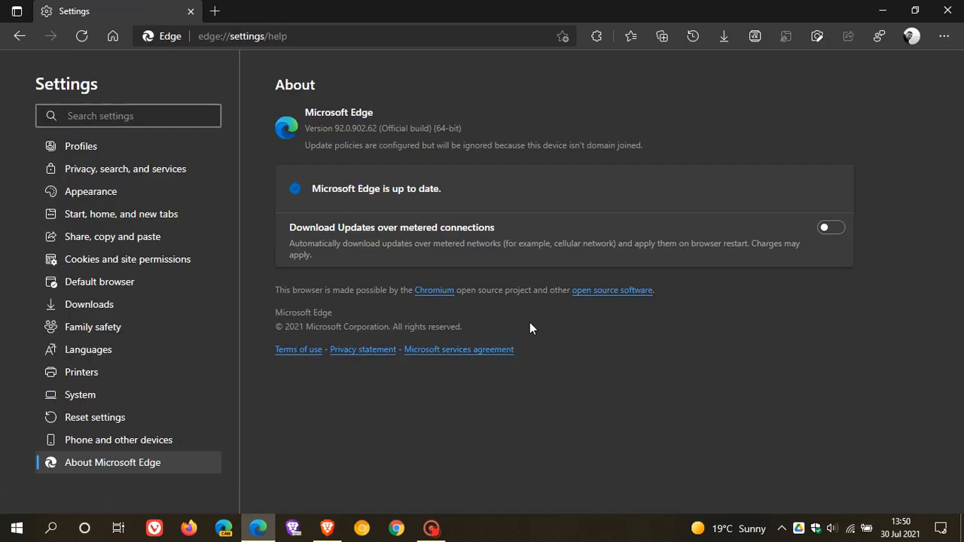
{"action": "mouse_move", "coordinate": [527, 325]}
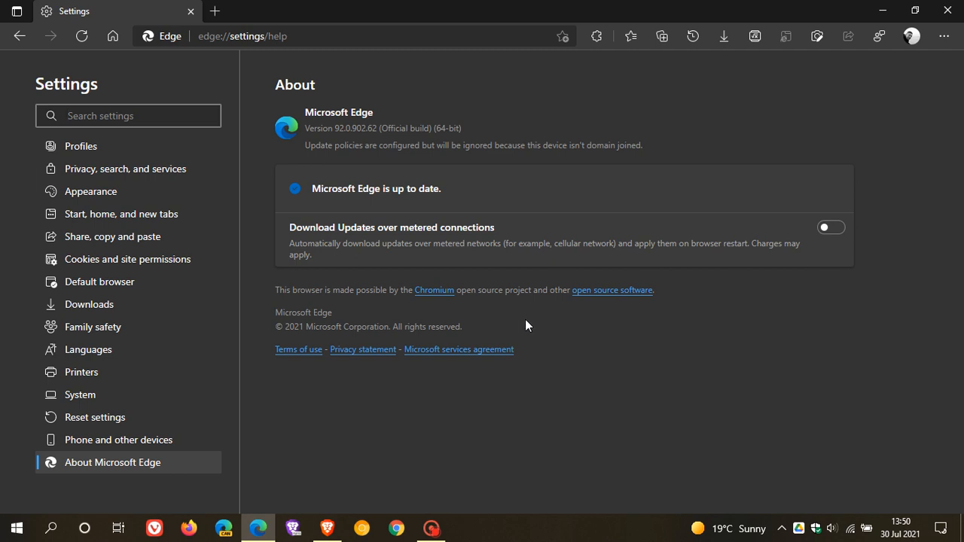
View the About Microsoft Edge page reporting version 92.0.902.62 as up to date
{"action": "left_click", "coordinate": [128, 115]}
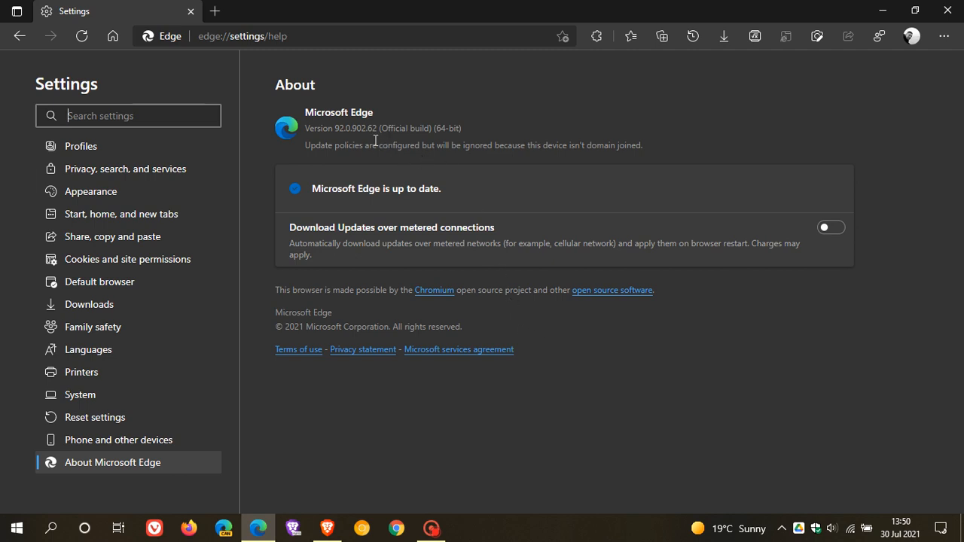
{"action": "mouse_move", "coordinate": [349, 142]}
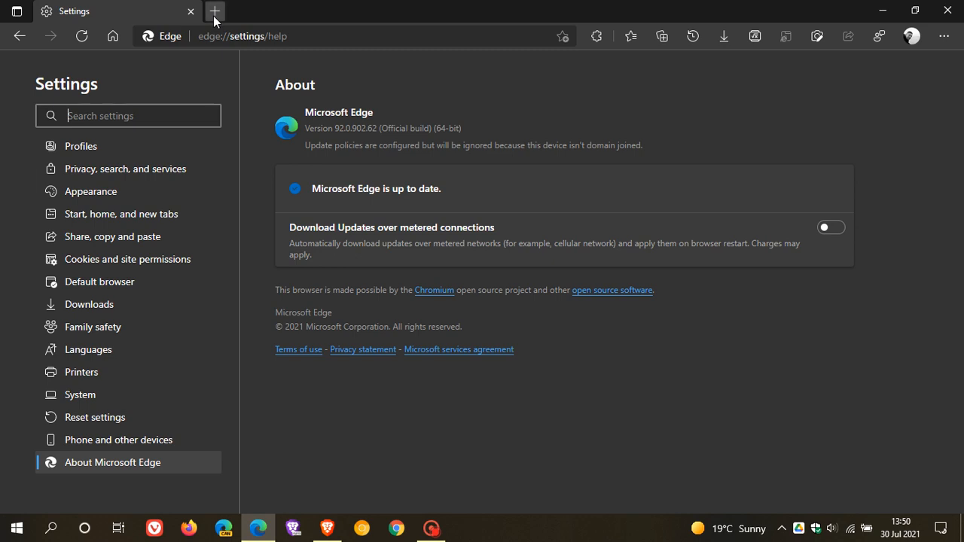
Open a new tab beside the About page displaying the two rows of quick links
{"action": "left_click", "coordinate": [213, 11]}
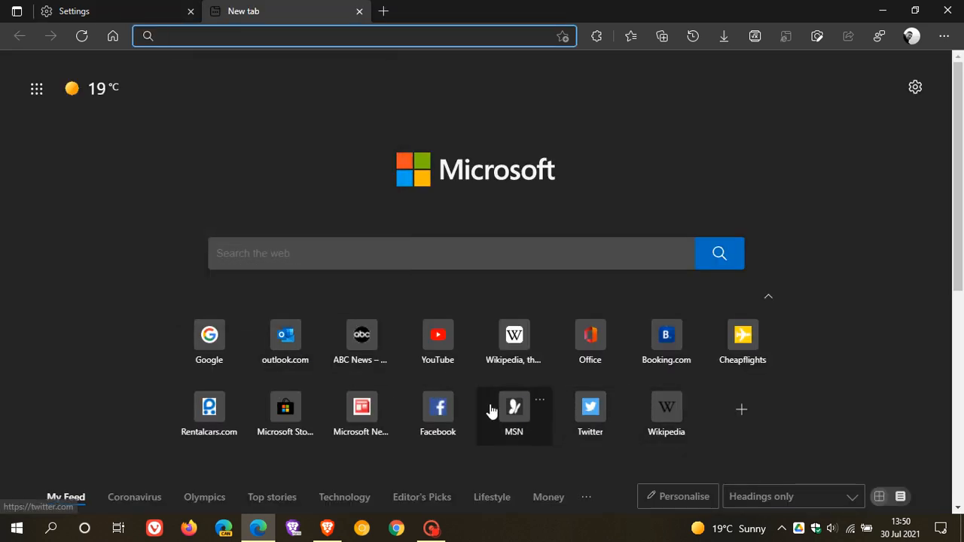
{"action": "mouse_move", "coordinate": [665, 414]}
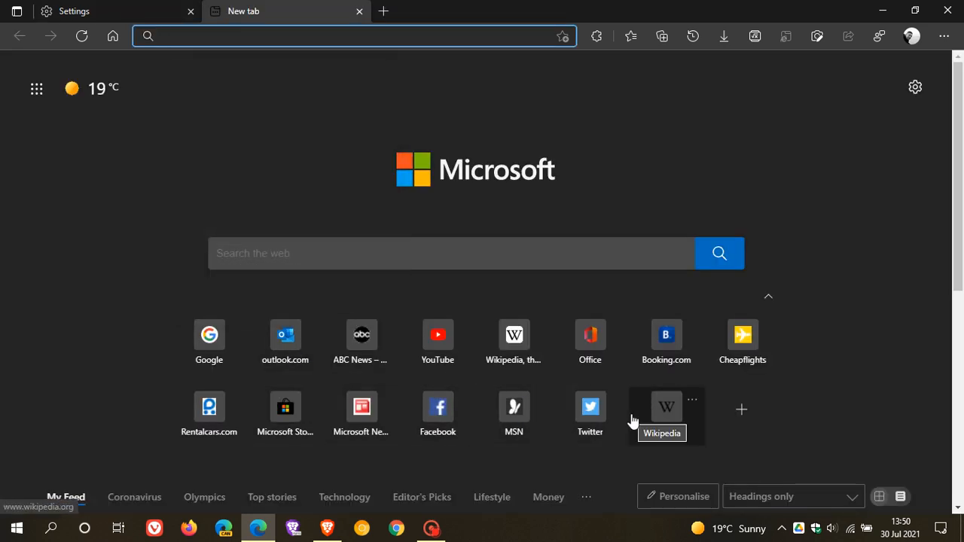
{"action": "mouse_move", "coordinate": [222, 125]}
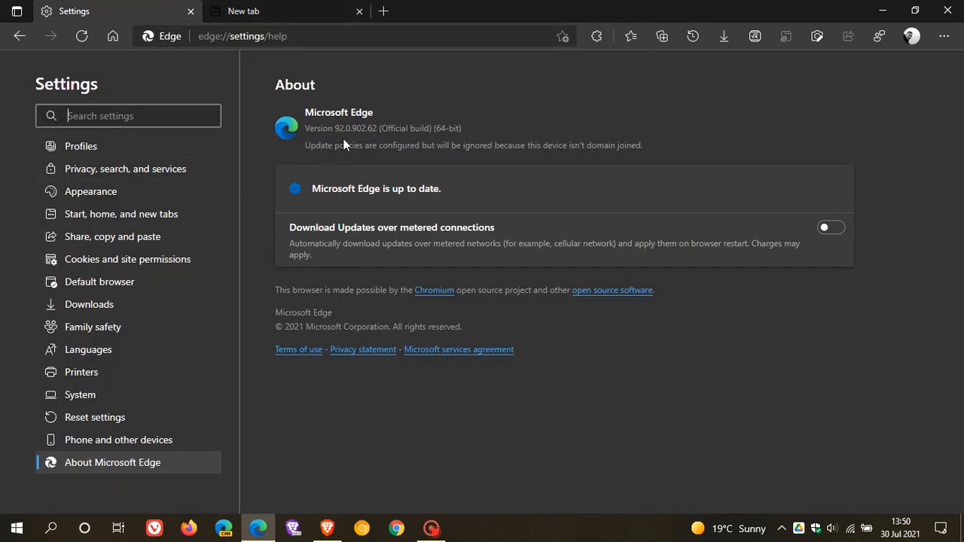
{"action": "mouse_move", "coordinate": [360, 134]}
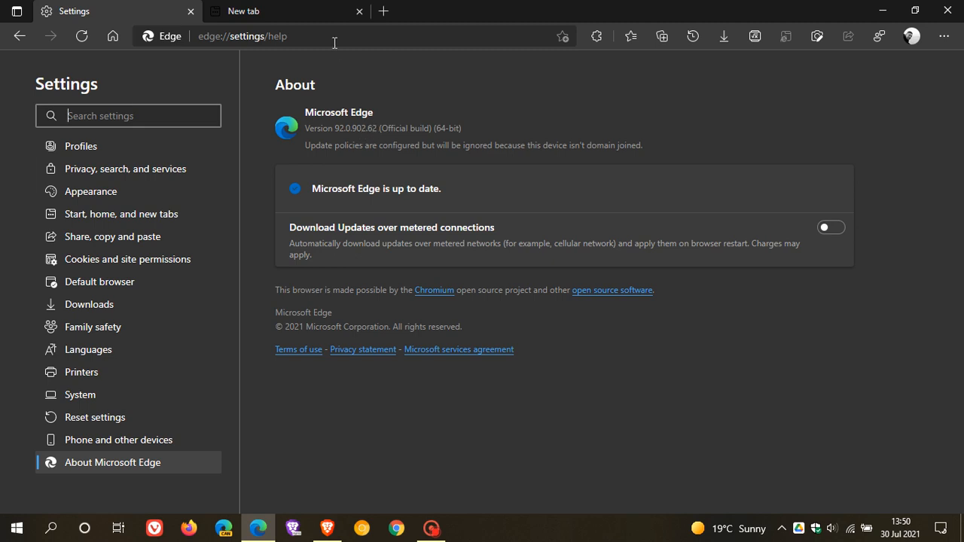
{"action": "left_click", "coordinate": [283, 11]}
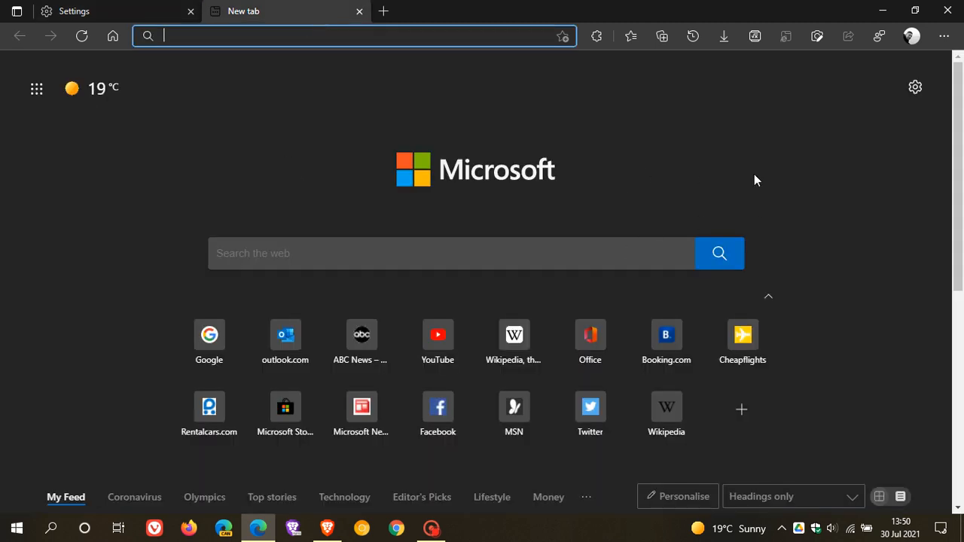